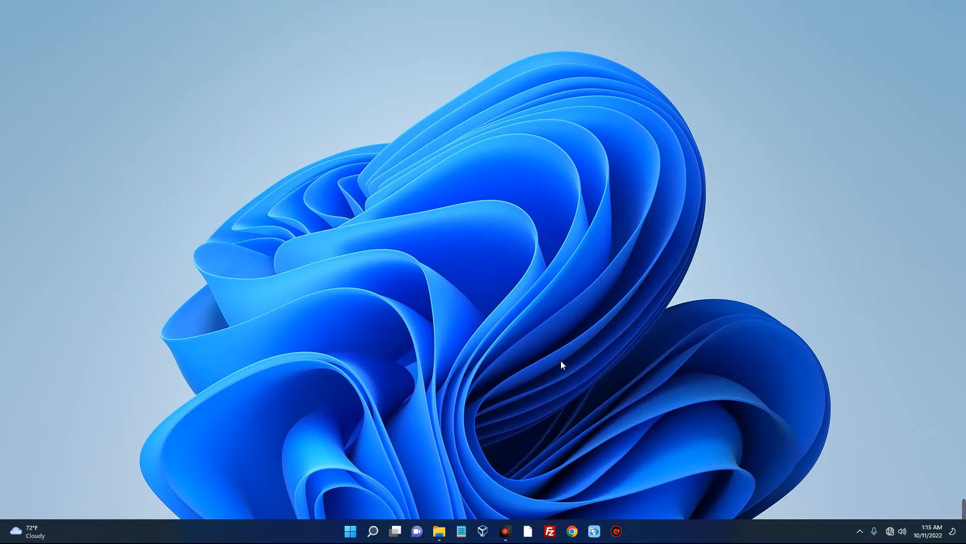
mouse_move(507, 363)
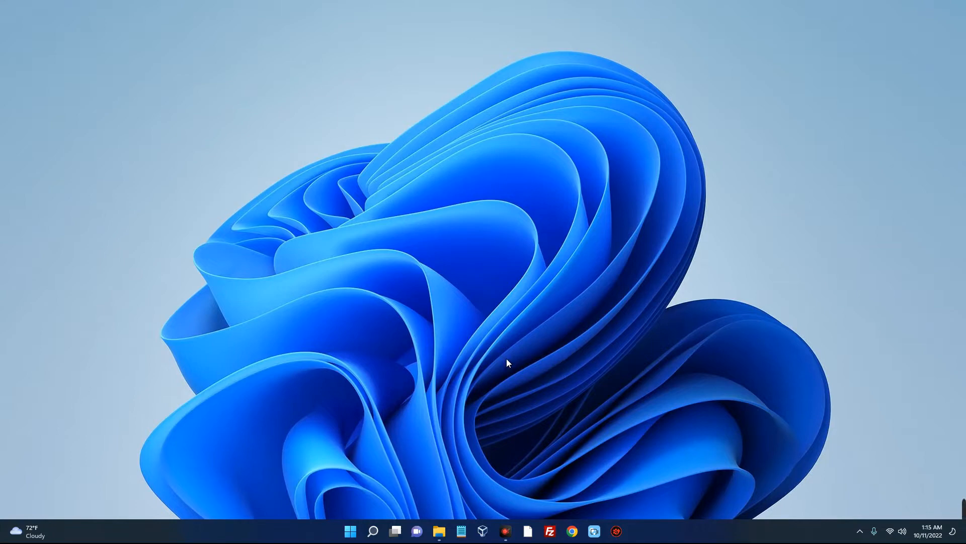
mouse_move(493, 362)
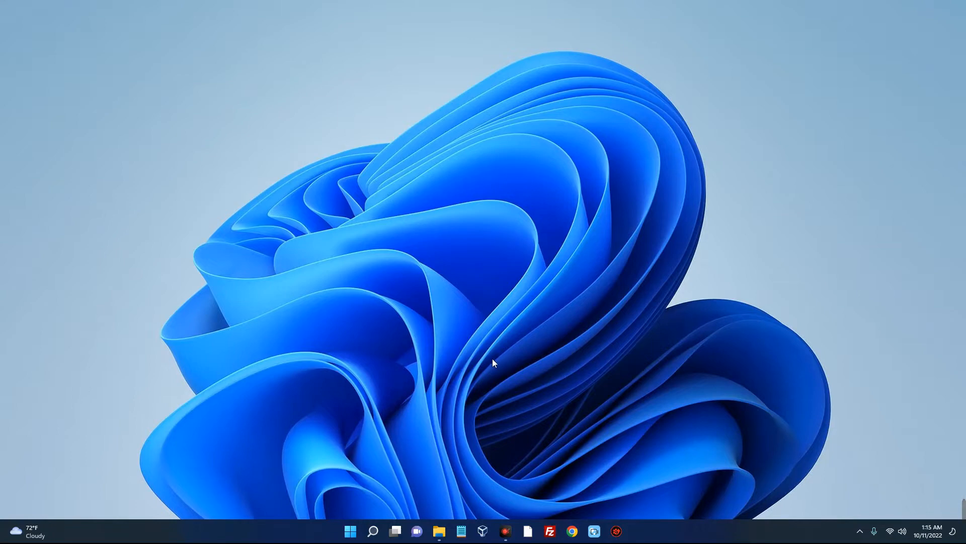
mouse_move(568, 447)
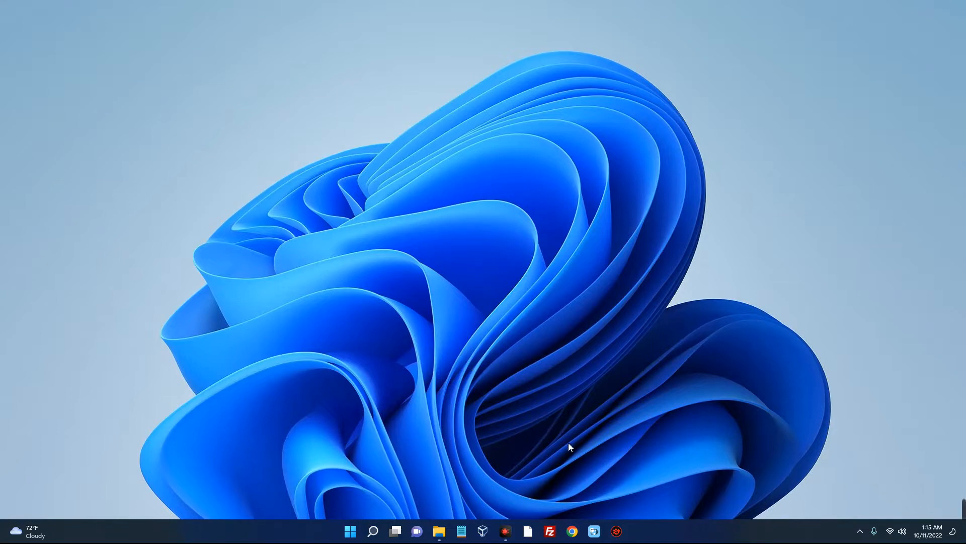
Search Google for 'download R' in Chrome and open the CRAN R-4.2.1 for Windows page.
click(572, 531)
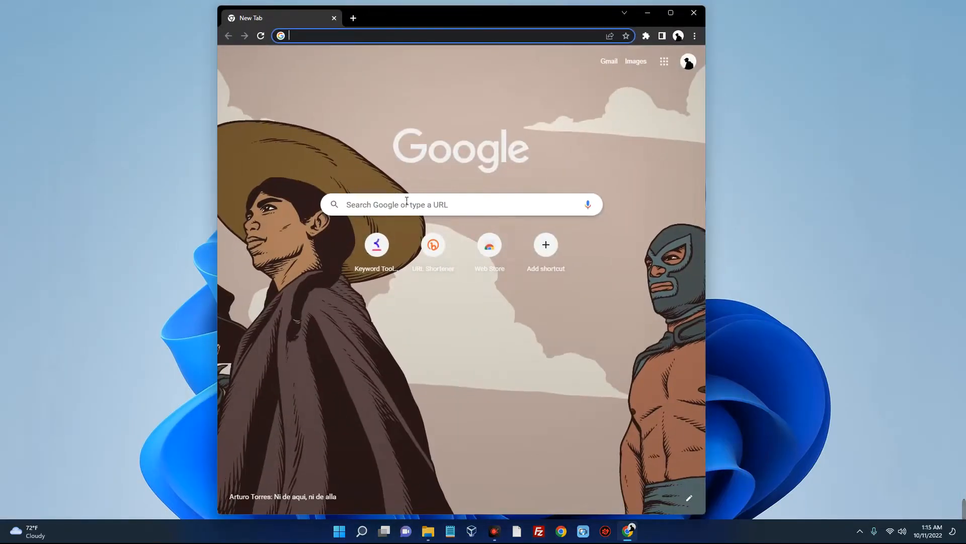
click(456, 204)
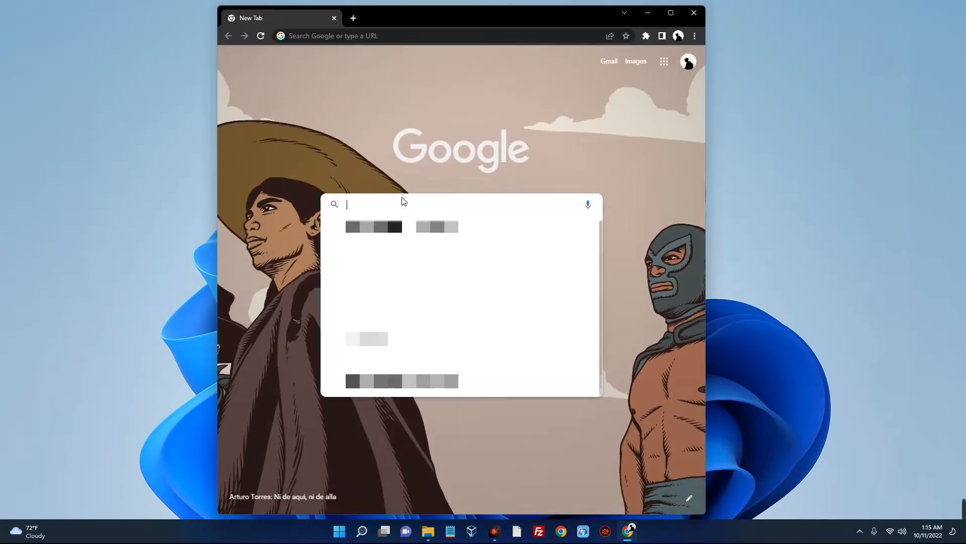
text(download php)
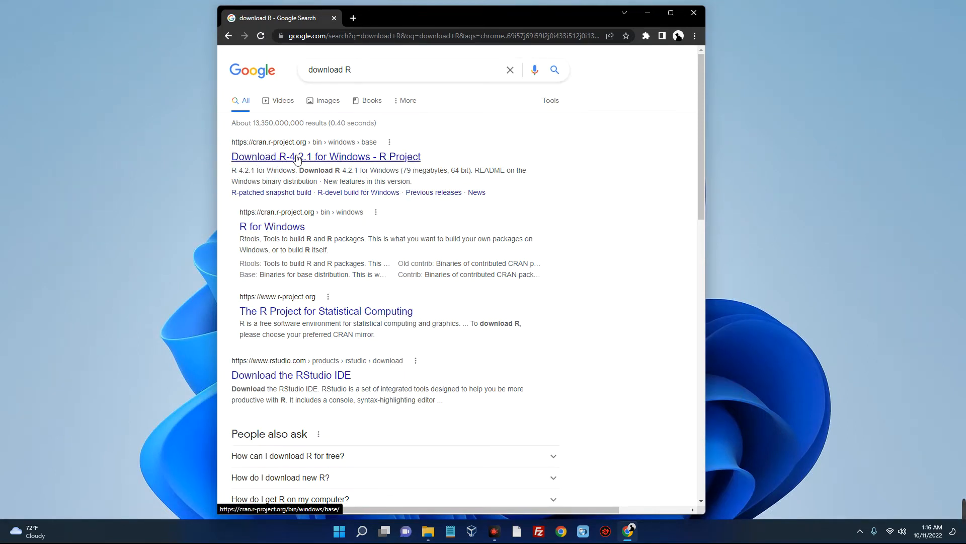
click(326, 156)
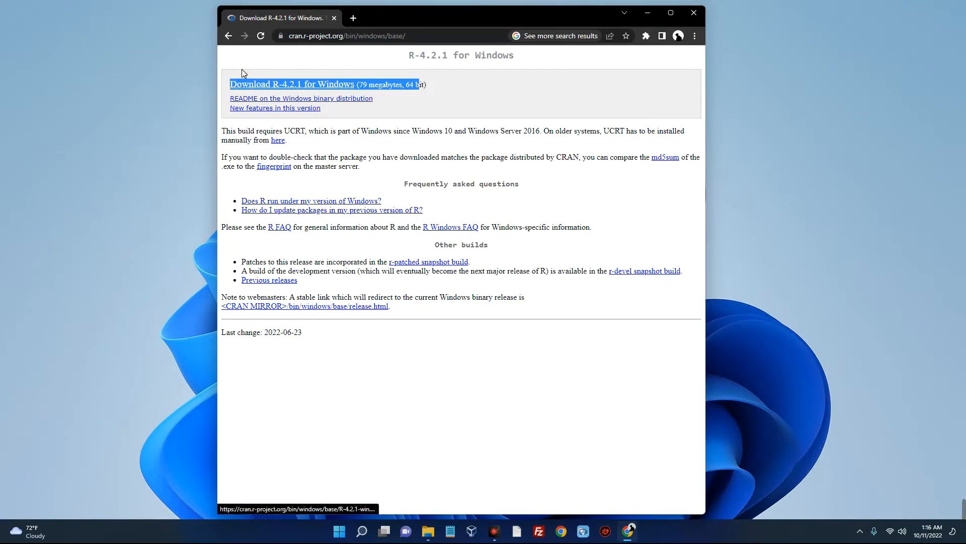
Download the R-4.2.1-win.exe installer (78.78 MB) via Chrome's download dialog.
click(291, 84)
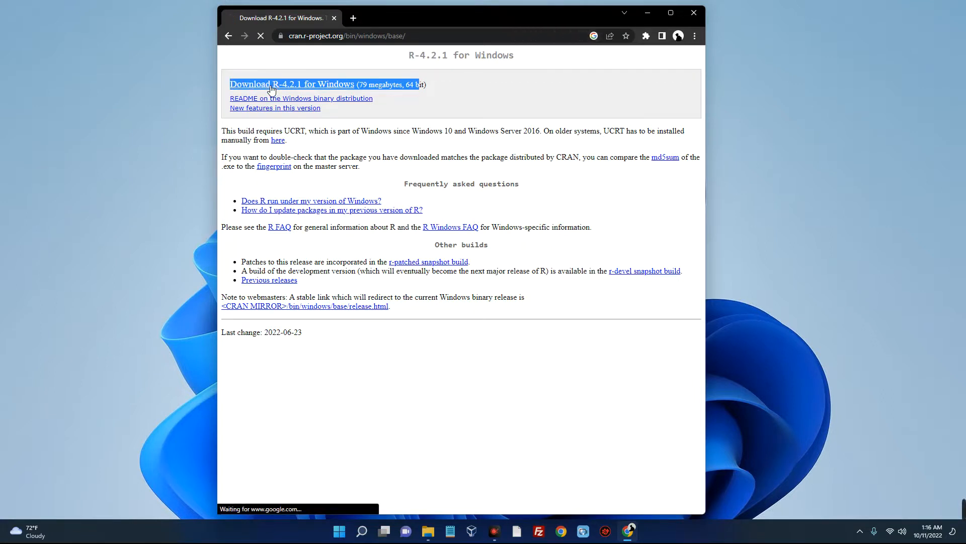
click(291, 84)
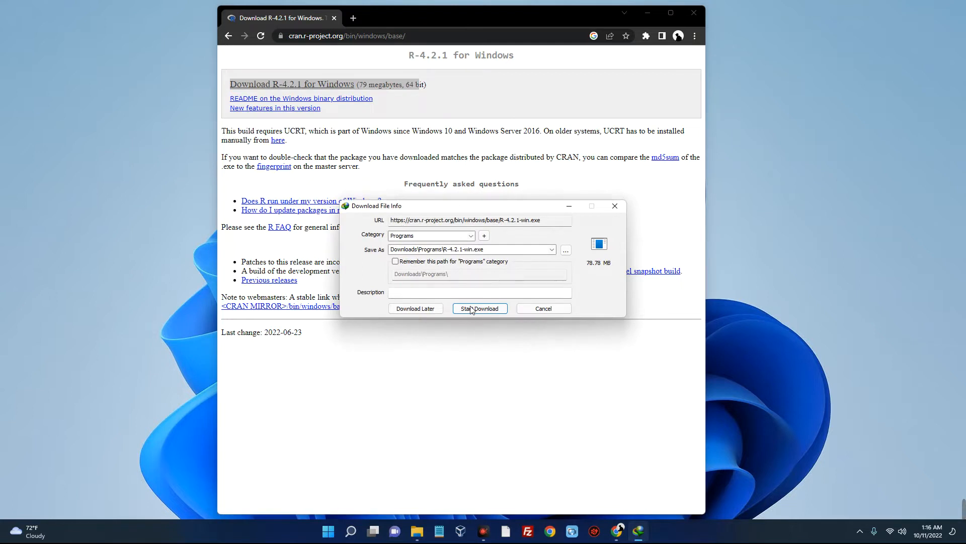
click(479, 308)
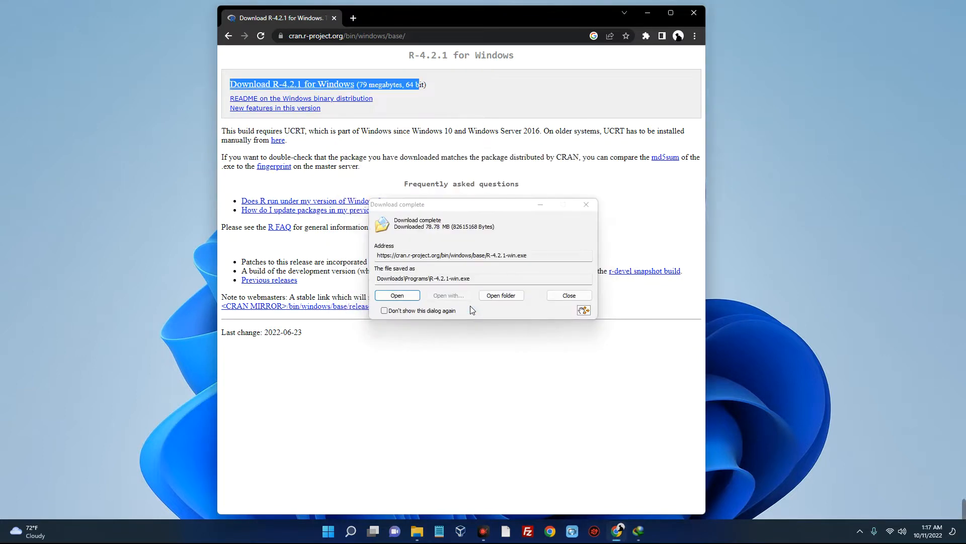
mouse_move(558, 308)
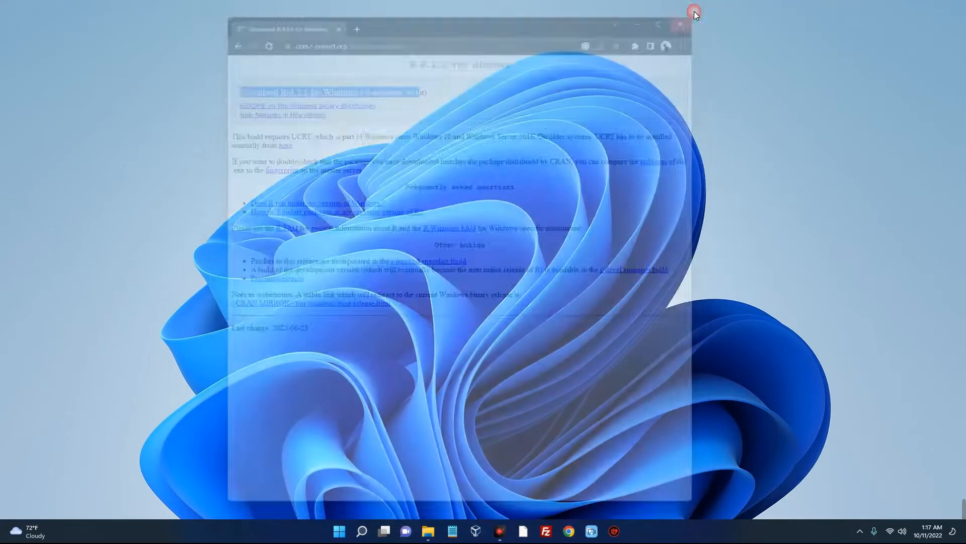
Close Chrome and select R-4.2.1-win in the Downloads folder of File Explorer.
click(681, 24)
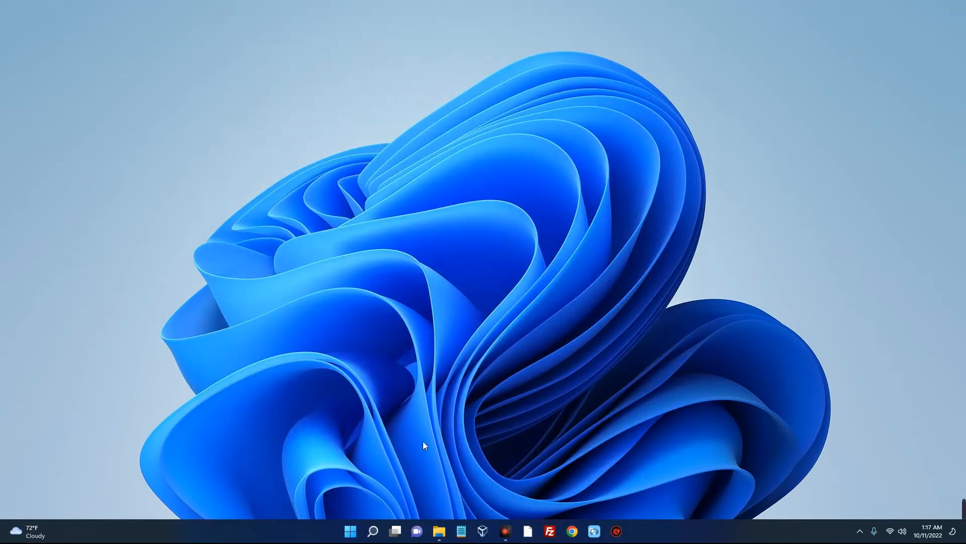
click(439, 530)
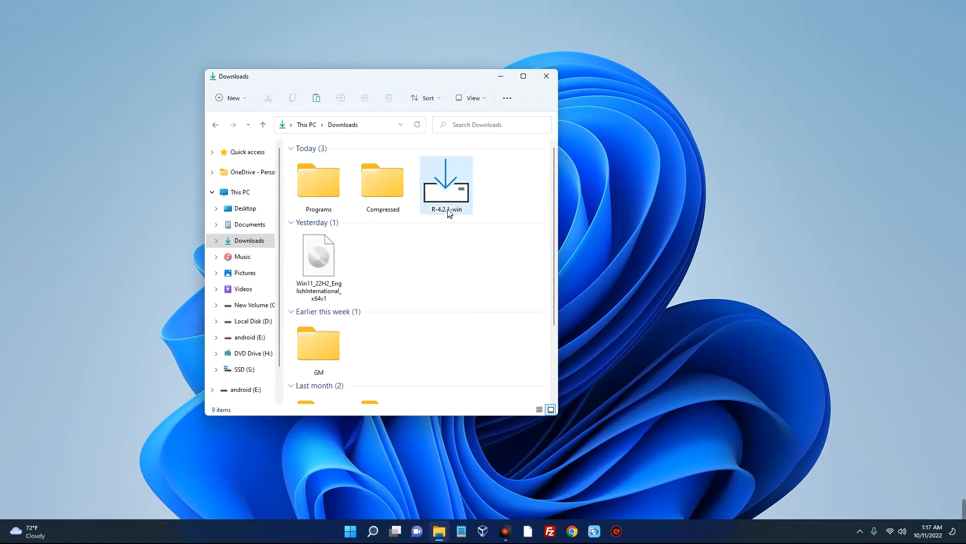
click(447, 185)
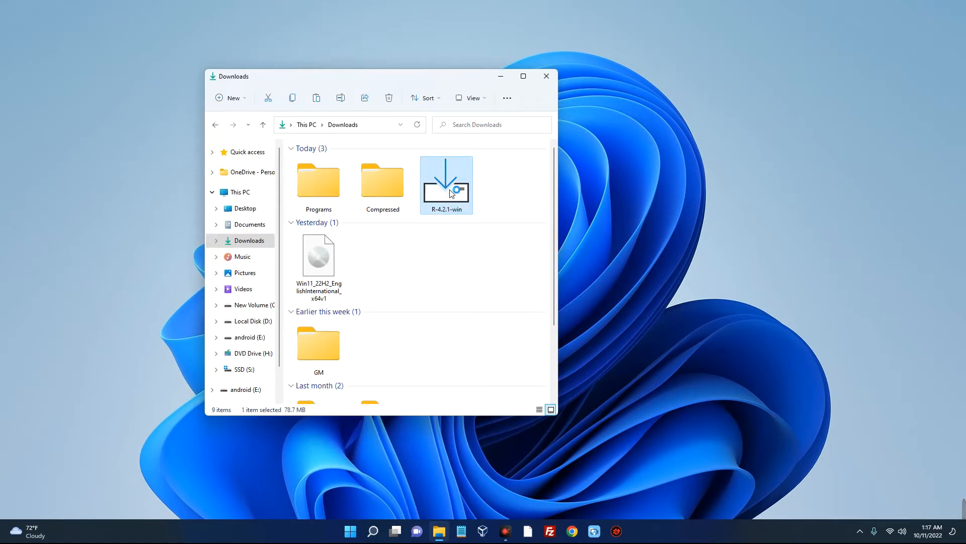
Run R-4.2.1-win with English language, accepting the license and default install folder.
double_click(446, 184)
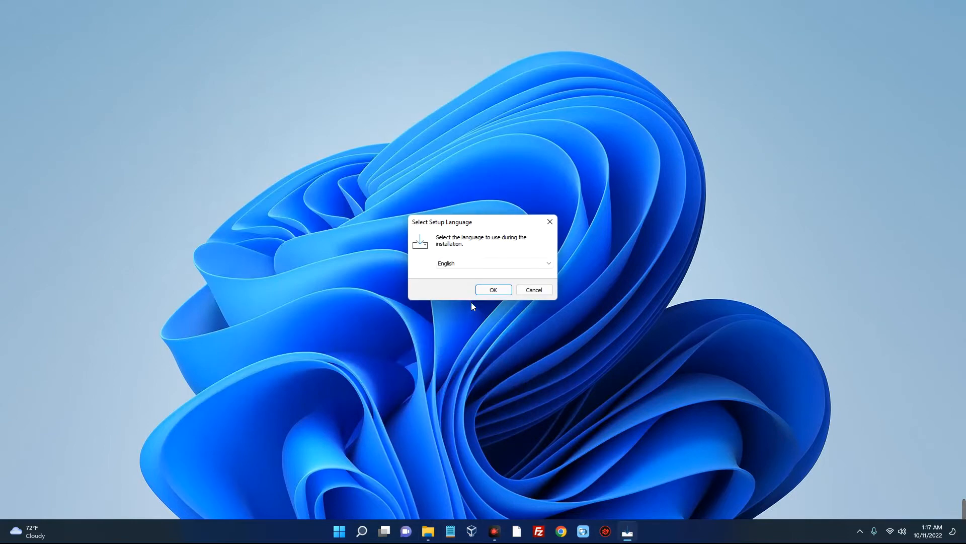
click(492, 290)
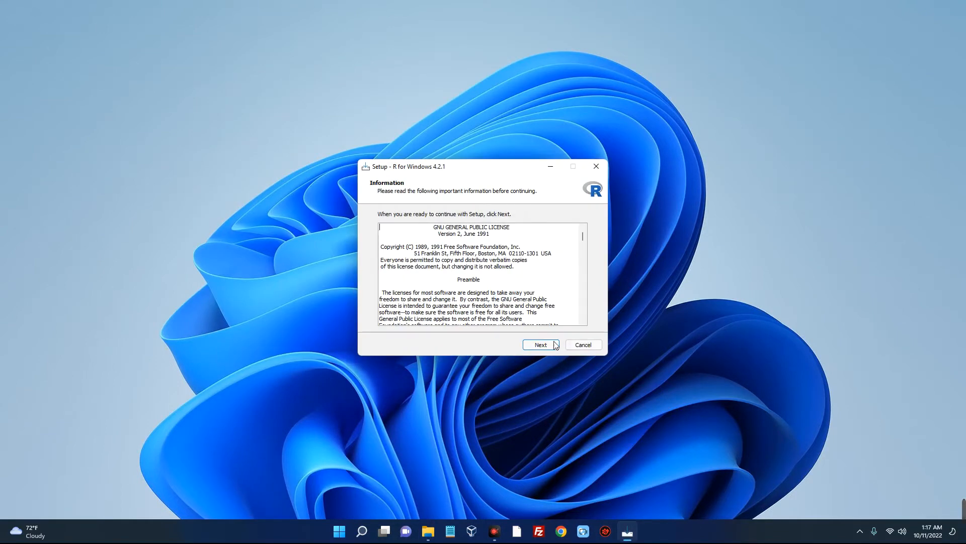
click(540, 345)
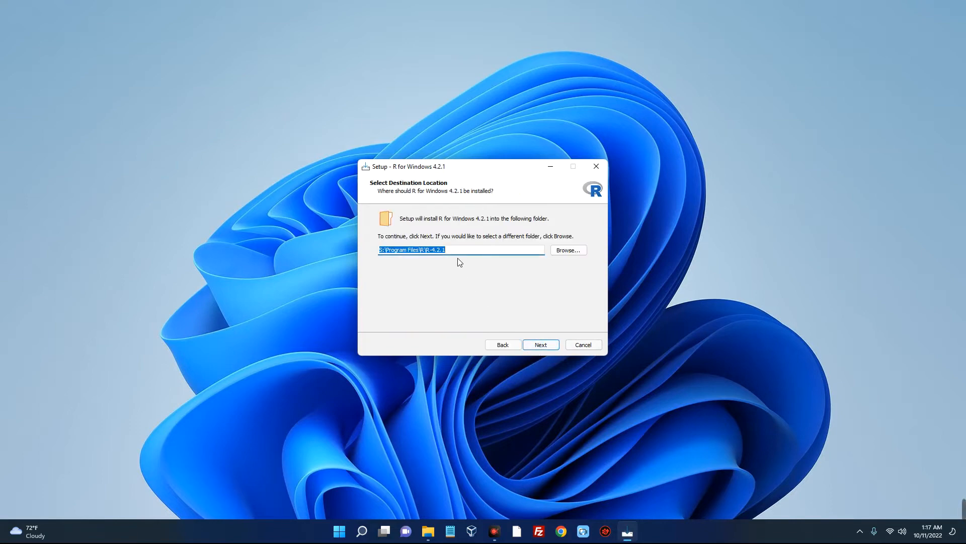
mouse_move(541, 344)
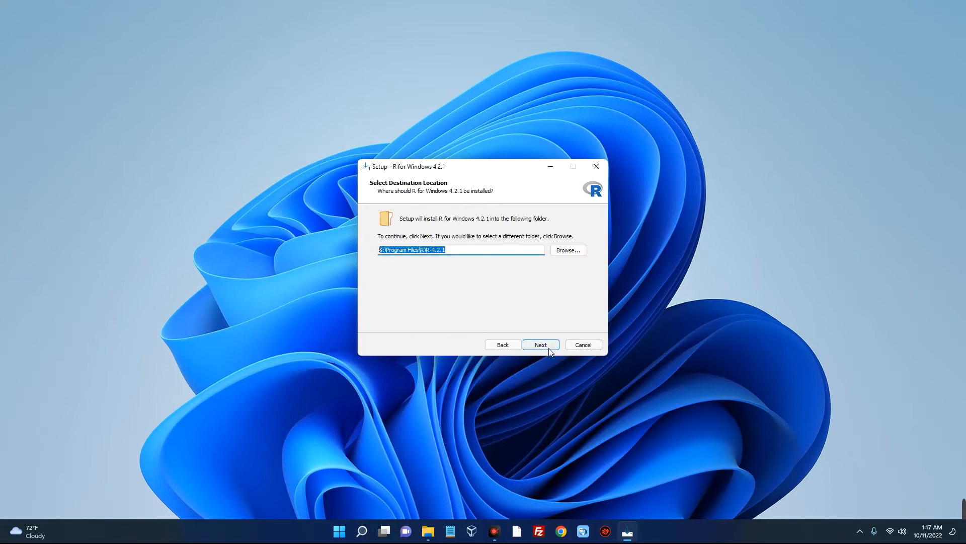
click(540, 344)
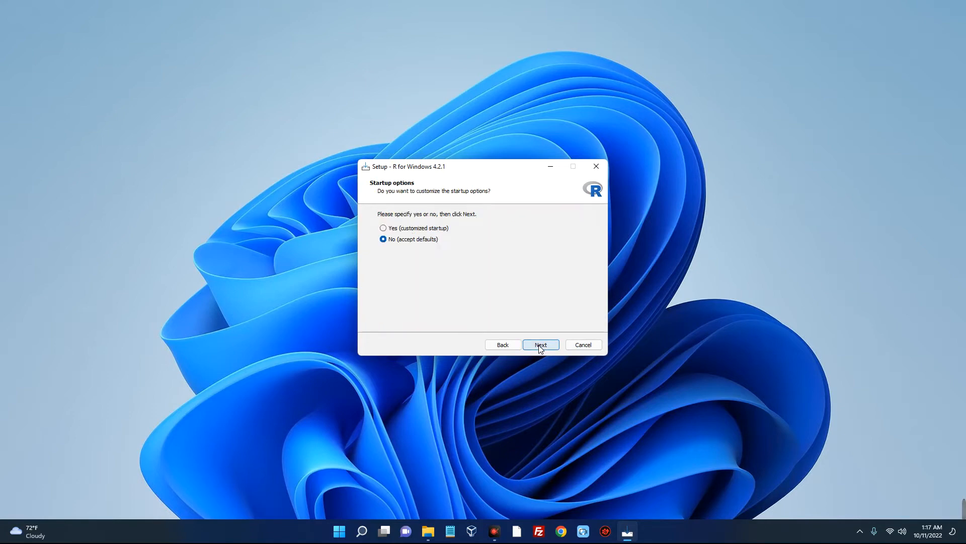
Keep default startup options and Start Menu folder, then finish the R 4.2.1 setup.
click(383, 228)
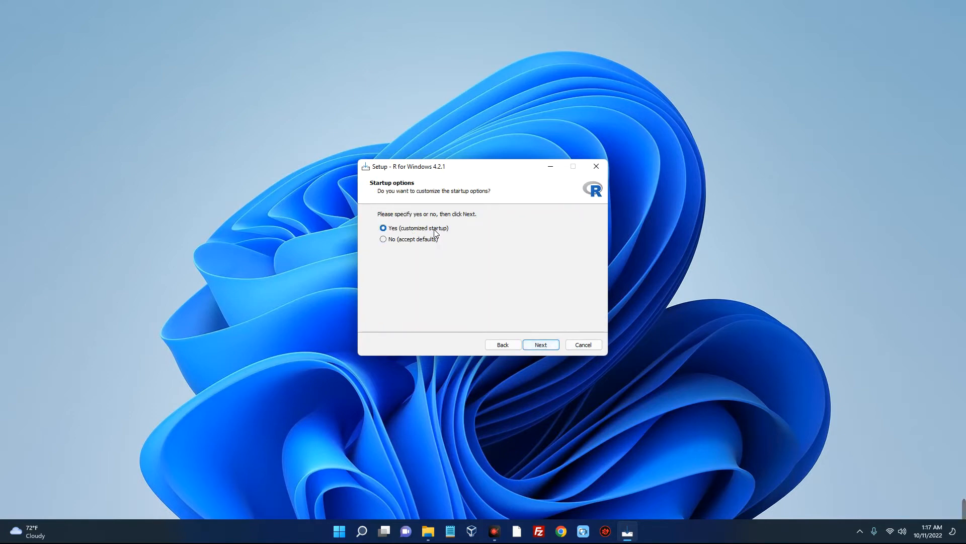
click(383, 240)
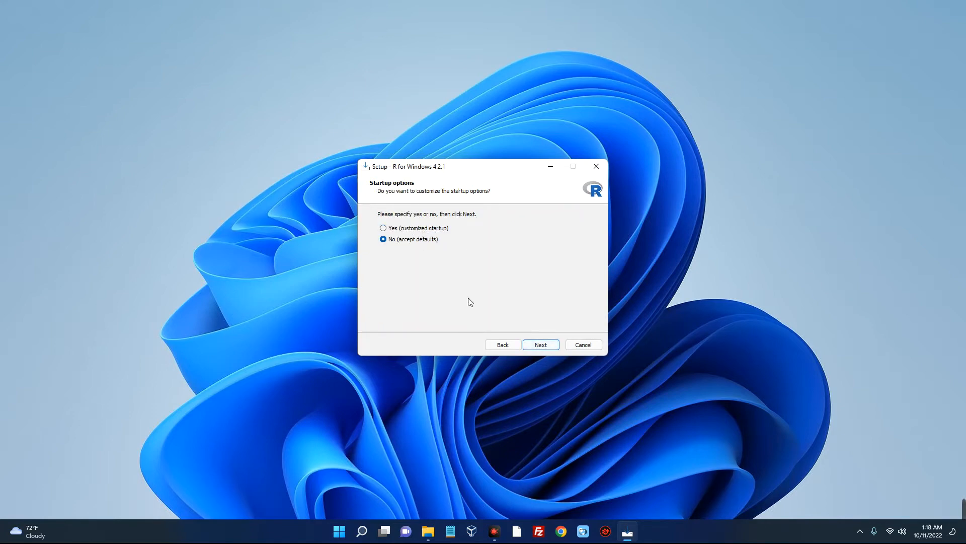
click(540, 344)
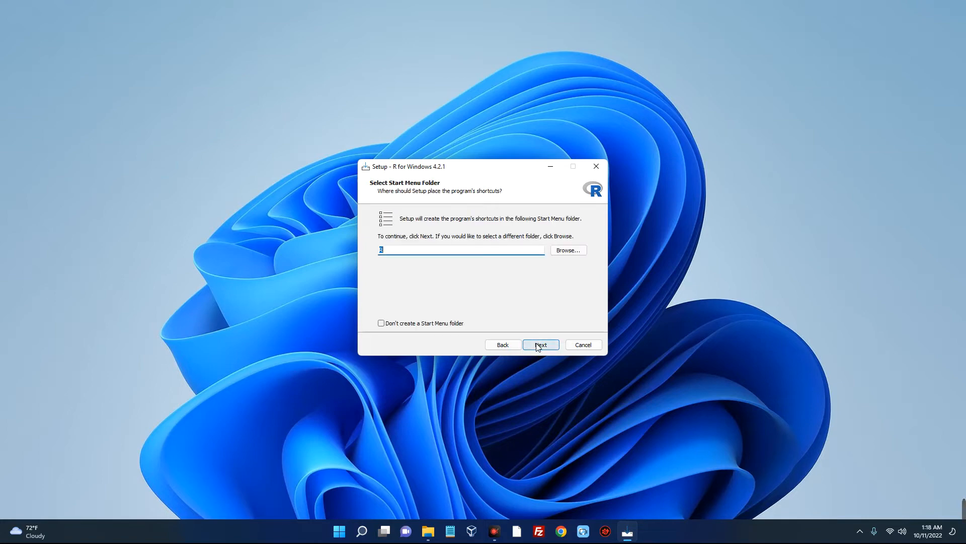
click(540, 345)
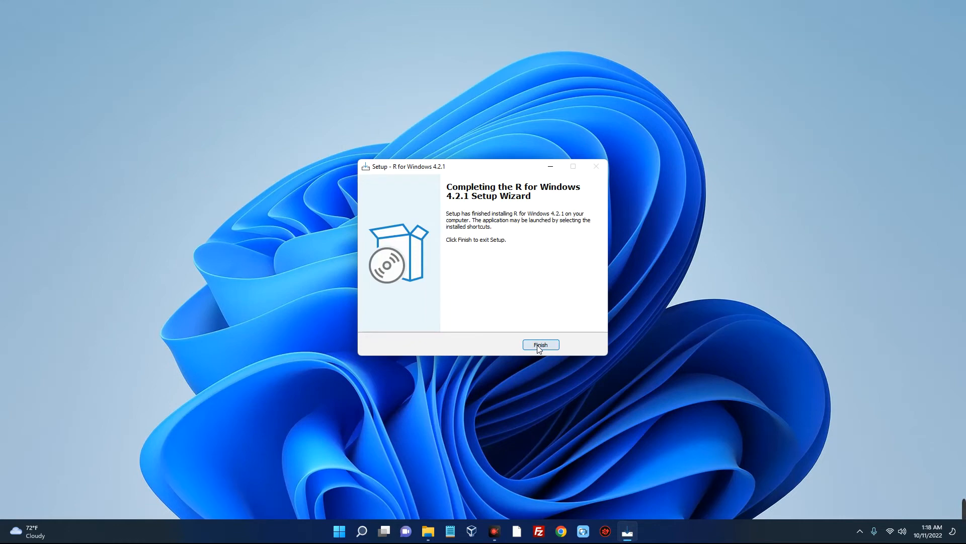
click(373, 531)
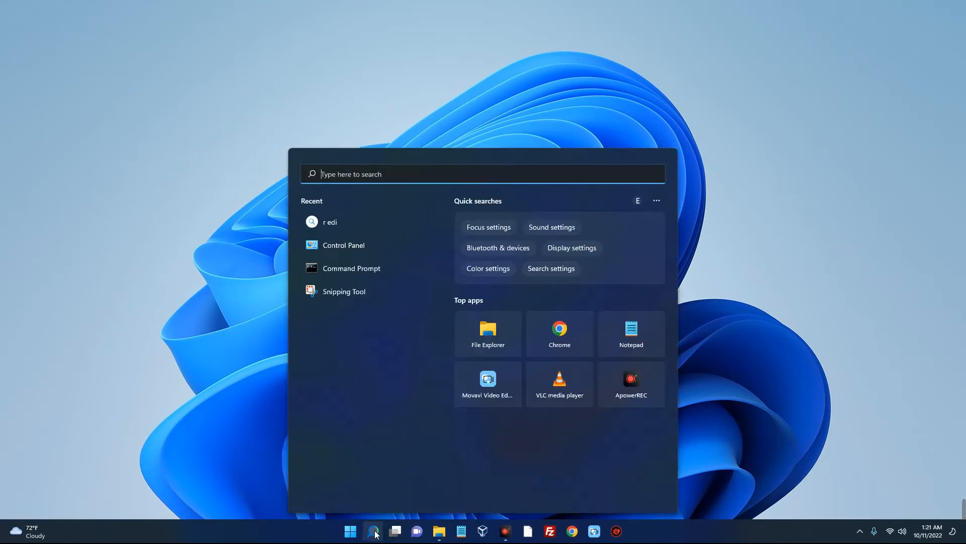
Search Windows for 'RGui' and launch the R 4.2.1 console.
text(RGu)
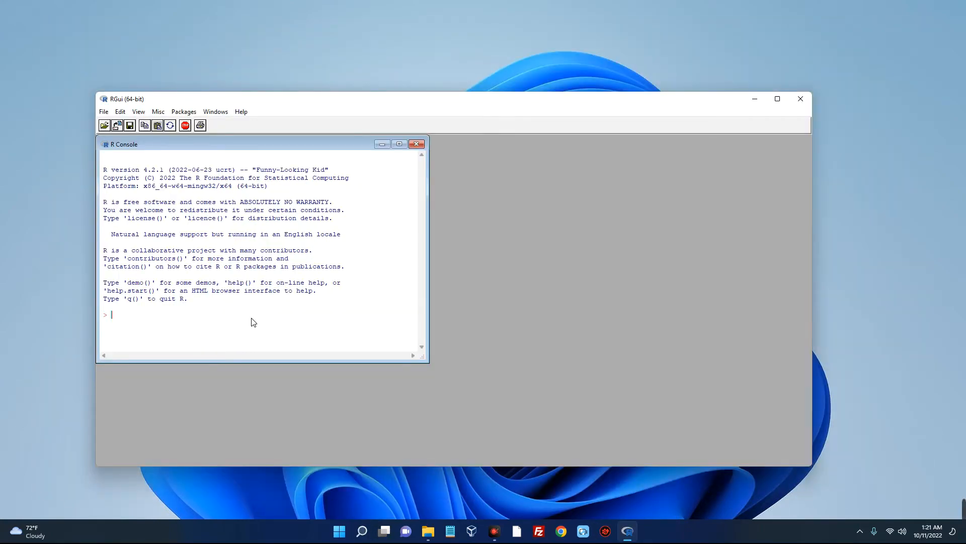
Run print("Hello World!") in the console, showing [1] "Hello World!".
text(print ("Hello World!"))
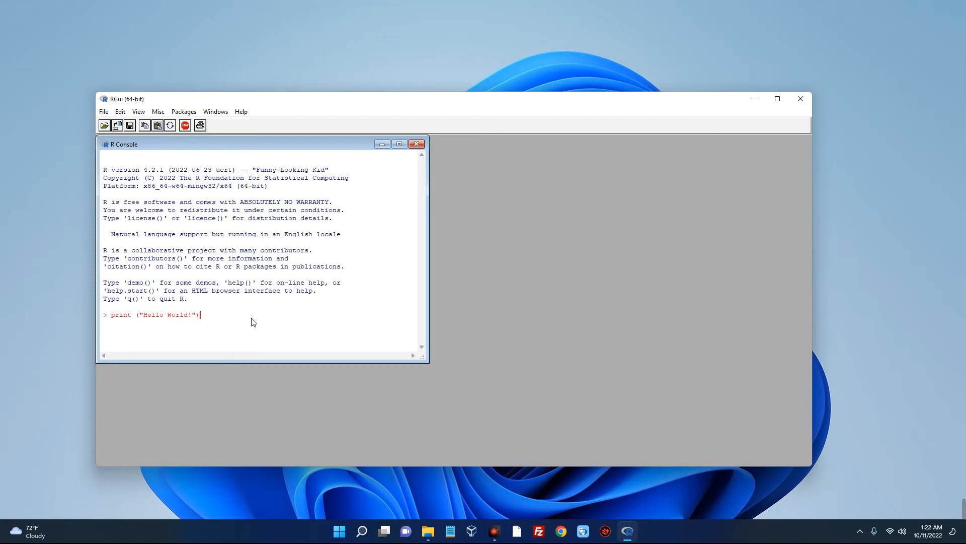
key(Return)
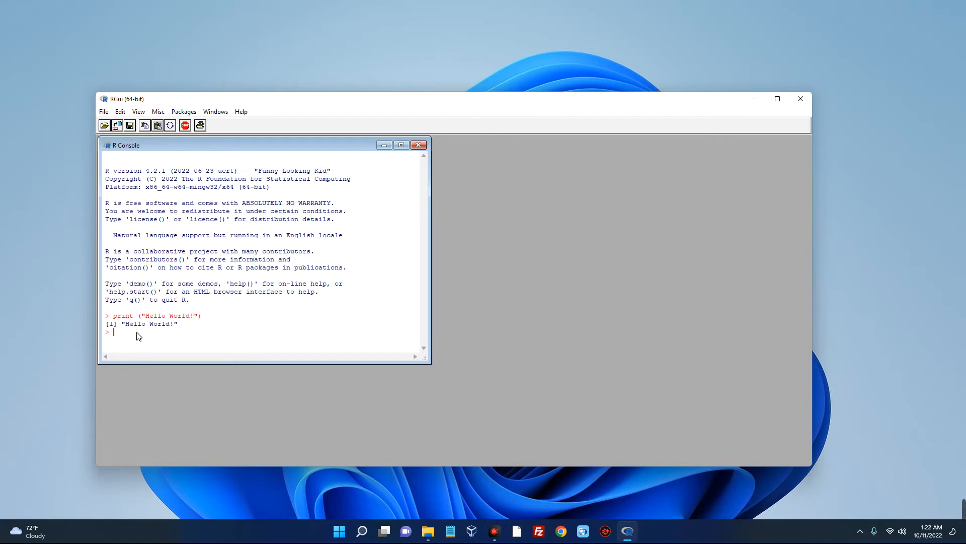
double_click(150, 323)
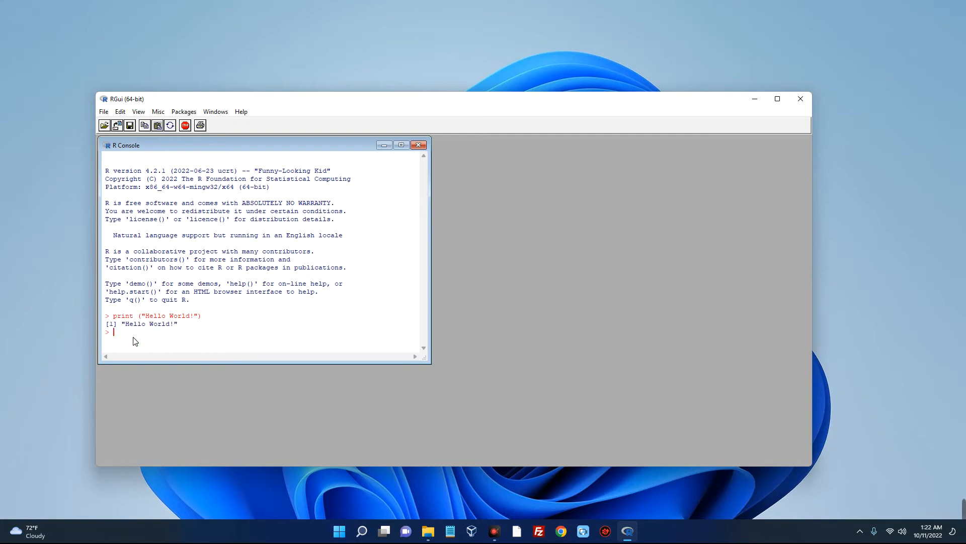
mouse_move(267, 270)
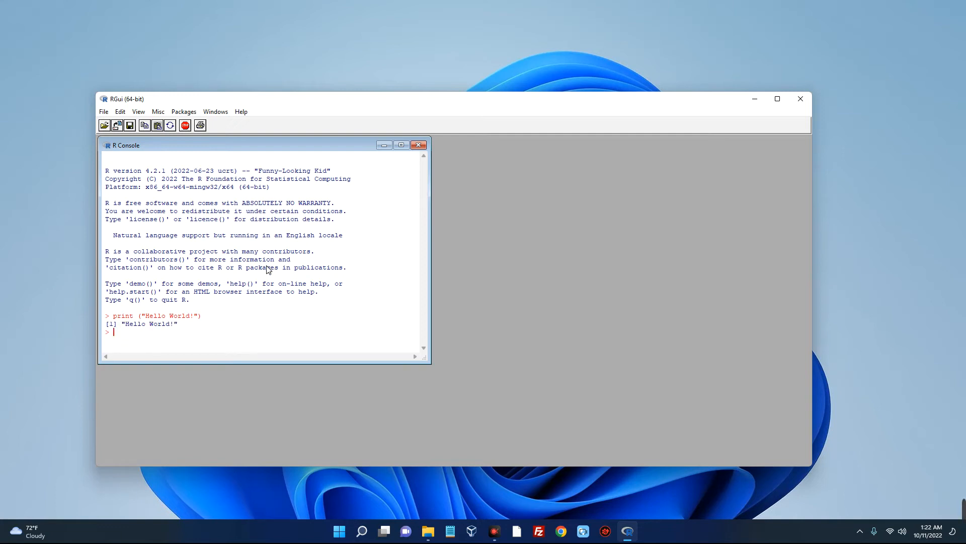
mouse_move(346, 334)
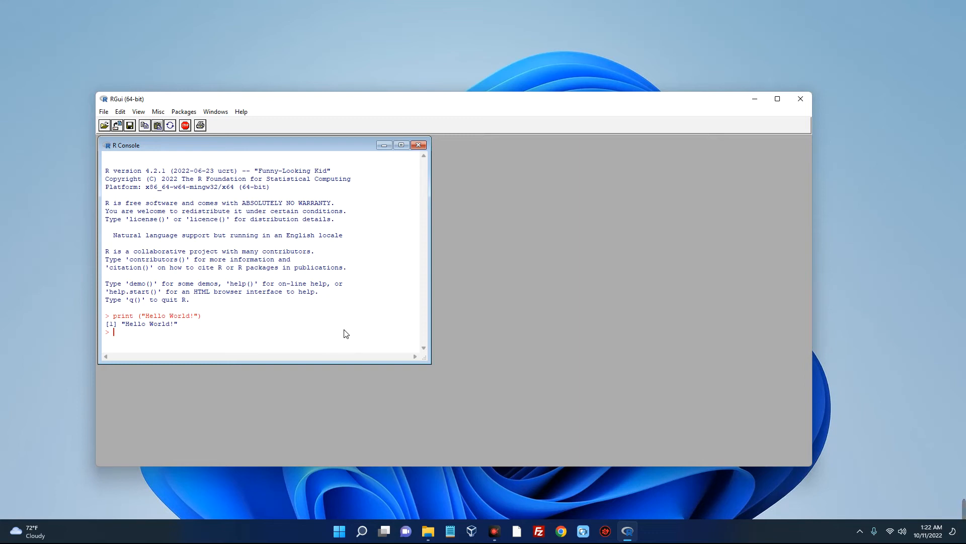
mouse_move(738, 207)
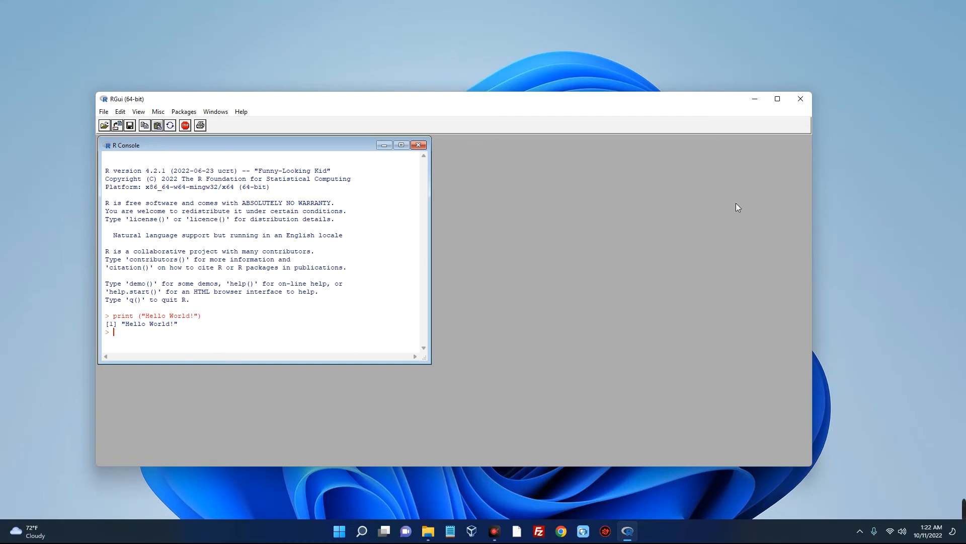